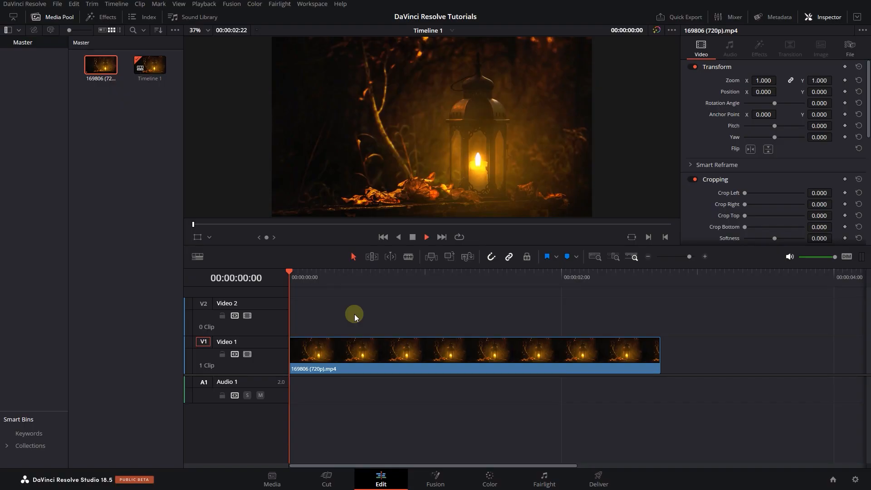
Search 'glow' in the Effects library and drop Resolve FX Glow onto the V1 lantern clip
click(460, 276)
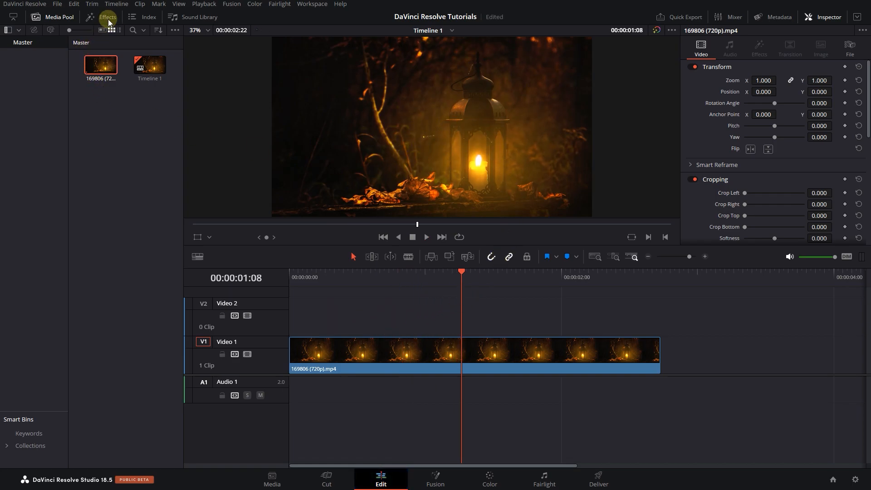
click(108, 17)
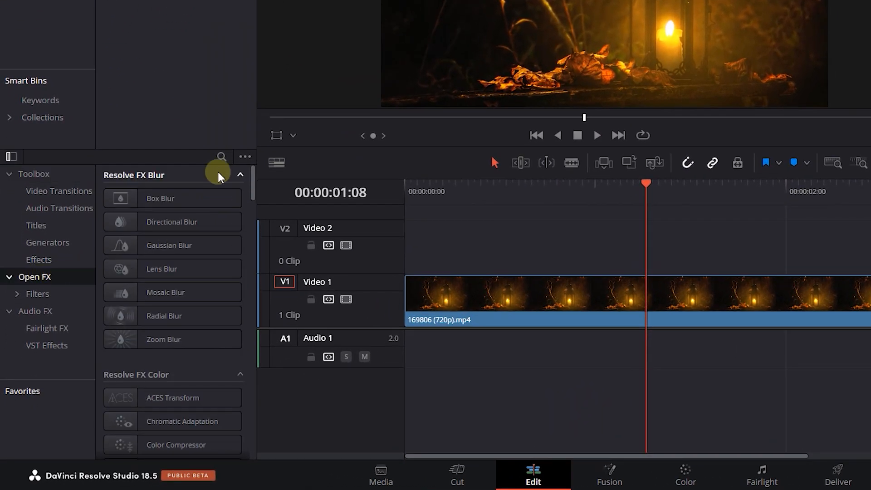
text(glow)
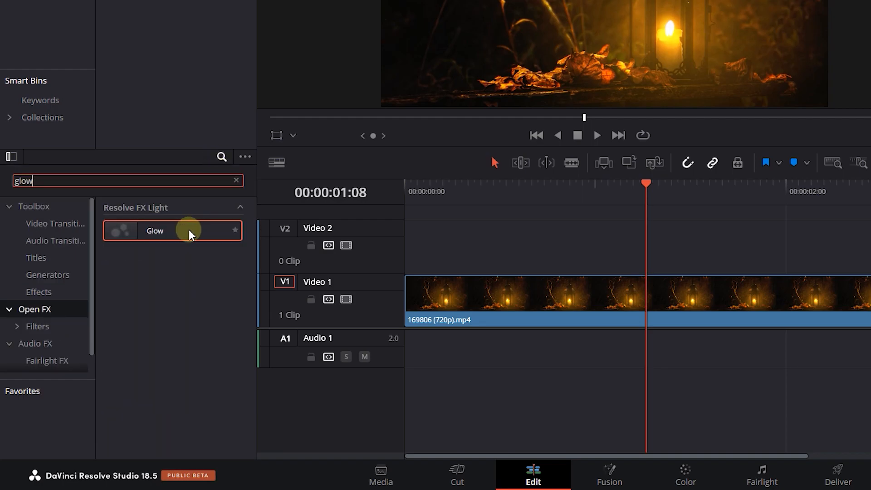
drag(173, 231, 414, 333)
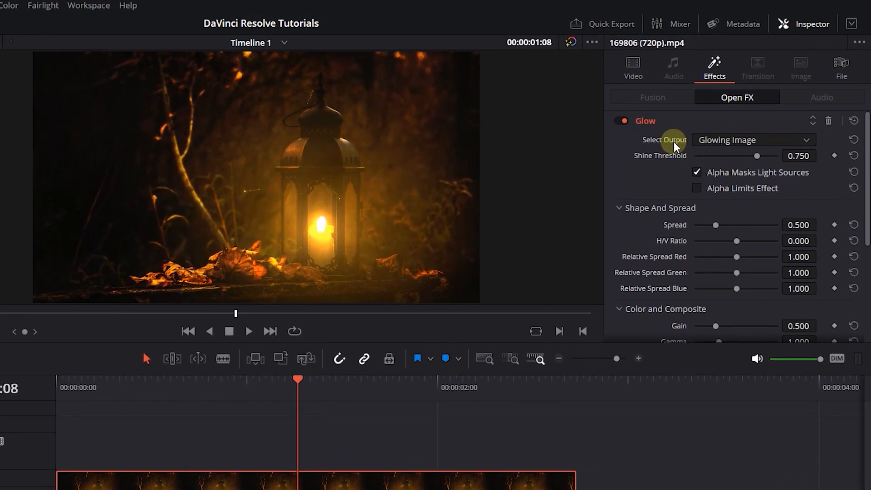
Set the Glow's Shine Threshold to 0.442 and reset its H/V ratio to zero
drag(756, 155, 731, 155)
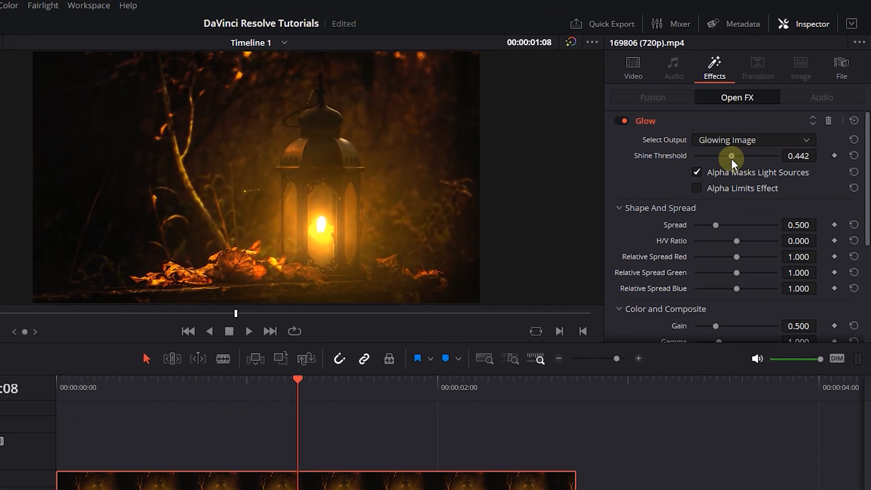
mouse_move(717, 226)
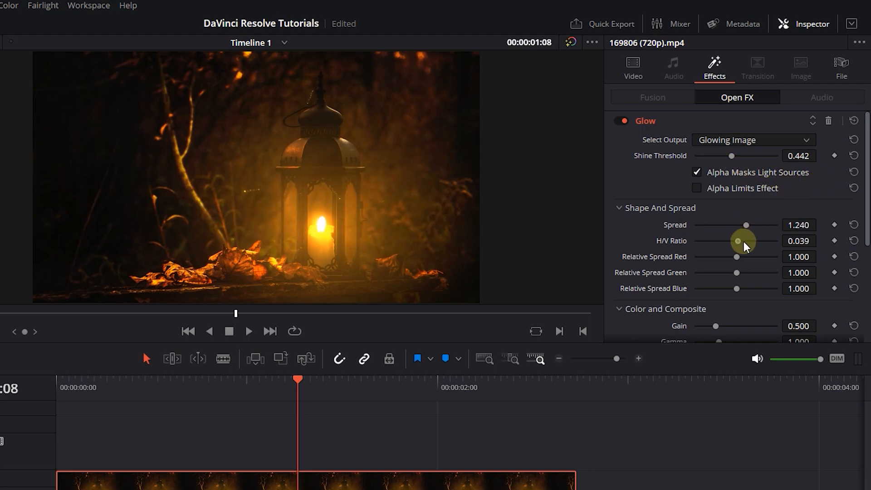
drag(736, 240, 696, 240)
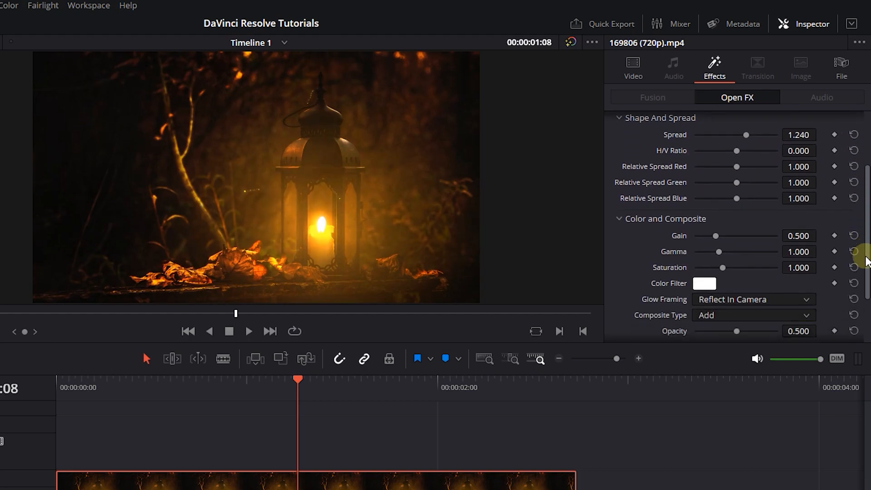
Set the Glow's Gain to 1.054, Gamma to 1.415 and Saturation to 1.512
drag(719, 236, 726, 236)
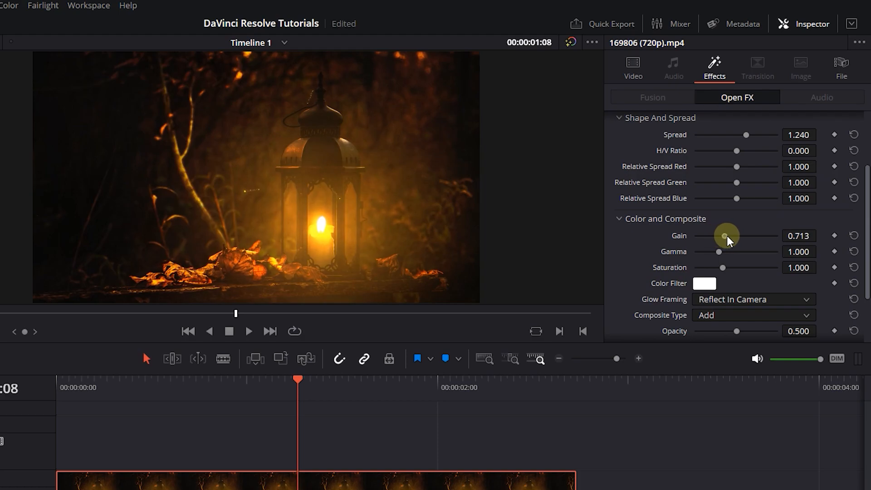
drag(719, 251, 733, 251)
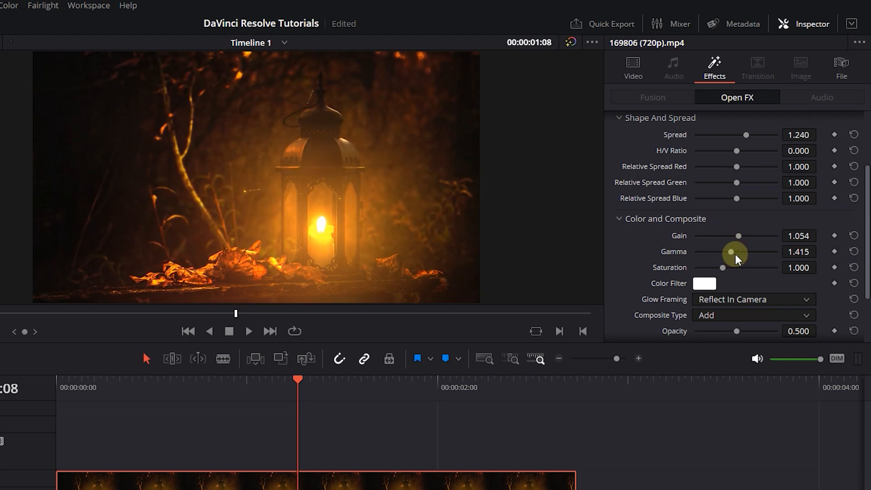
drag(736, 266, 745, 267)
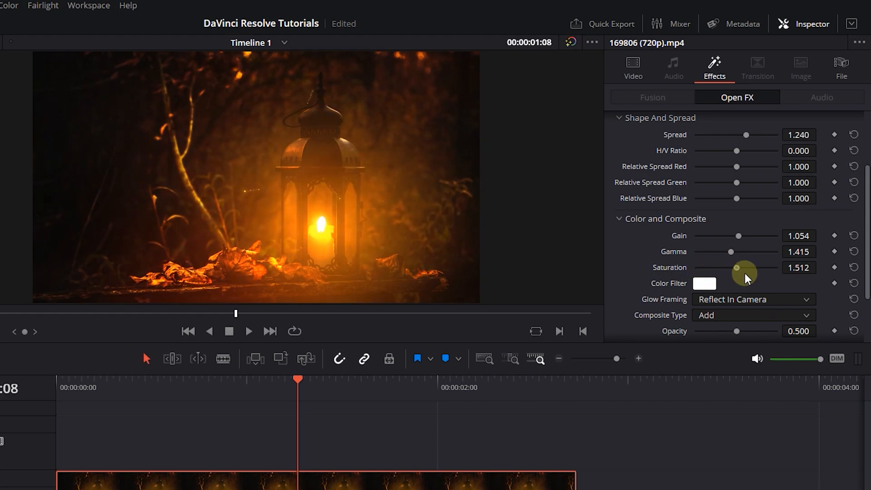